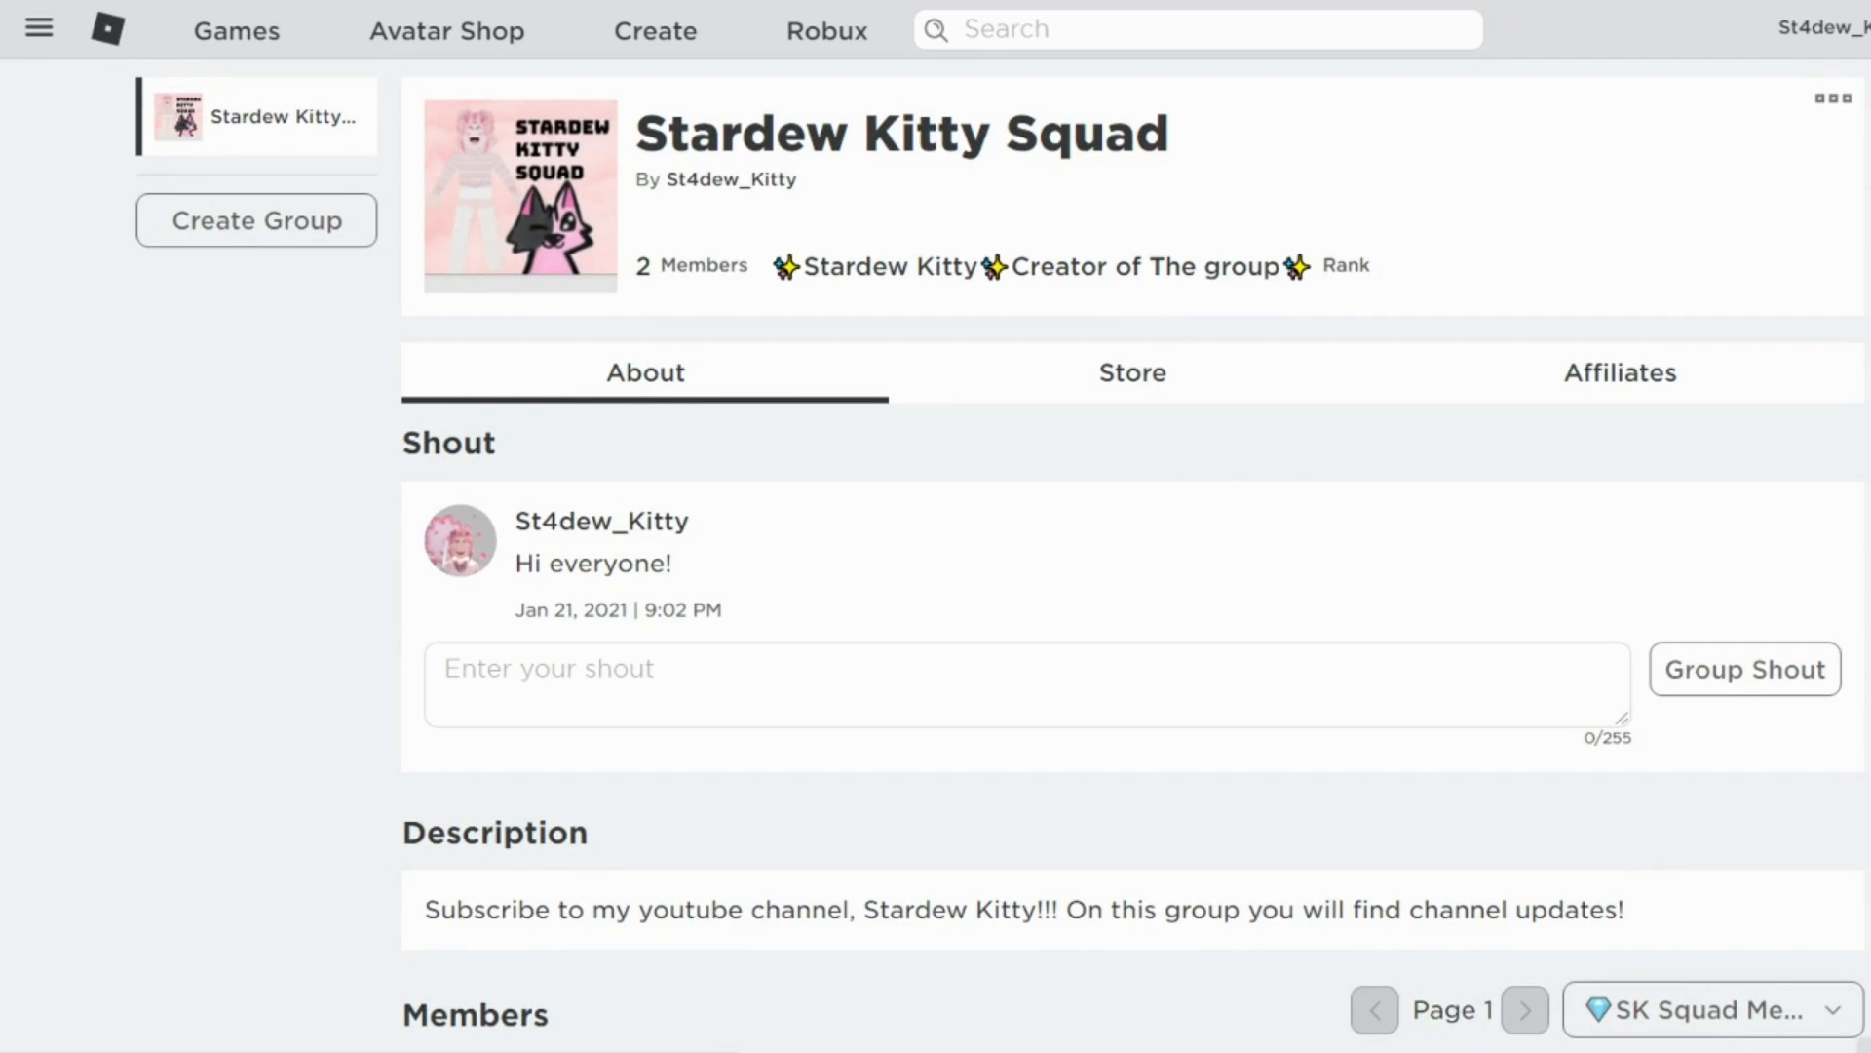
Step: Reveal the rank dropdown listing SK Squad Member, SK Squad Admin and Creator with member counts
scroll("down", 3)
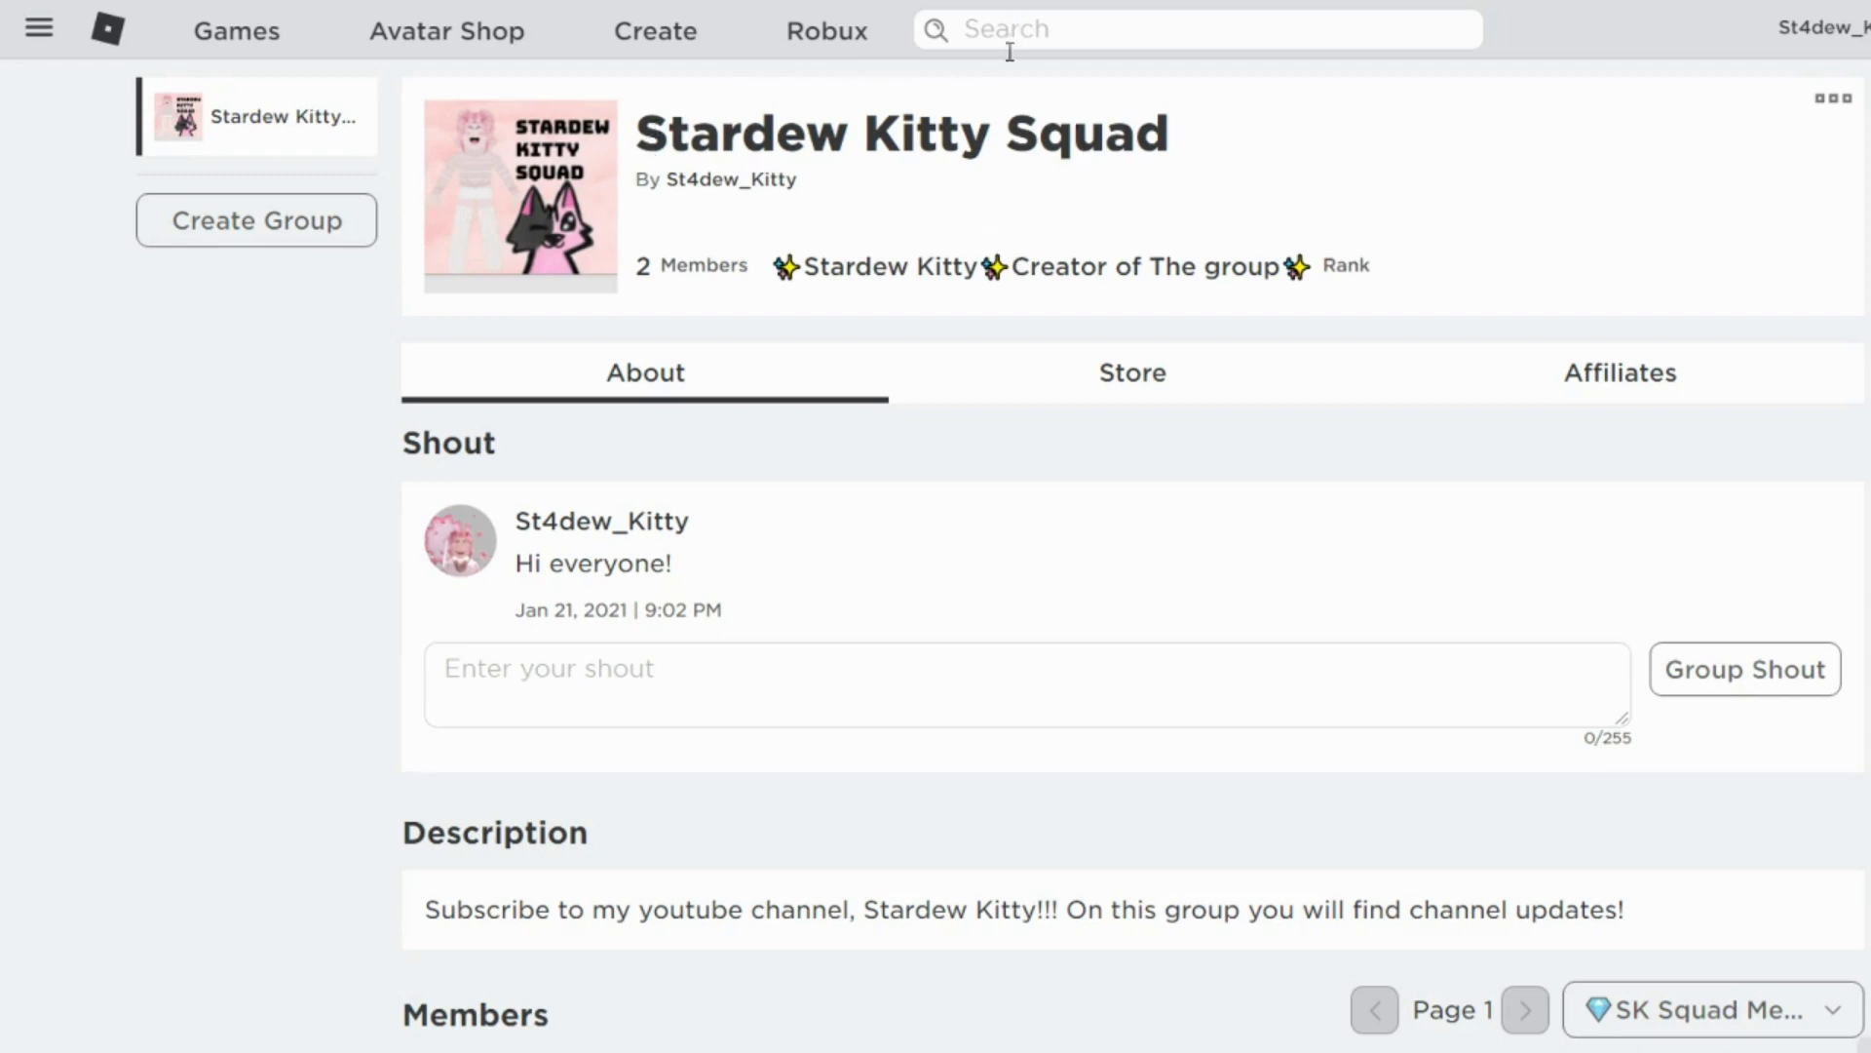
mouse_move(1304, 185)
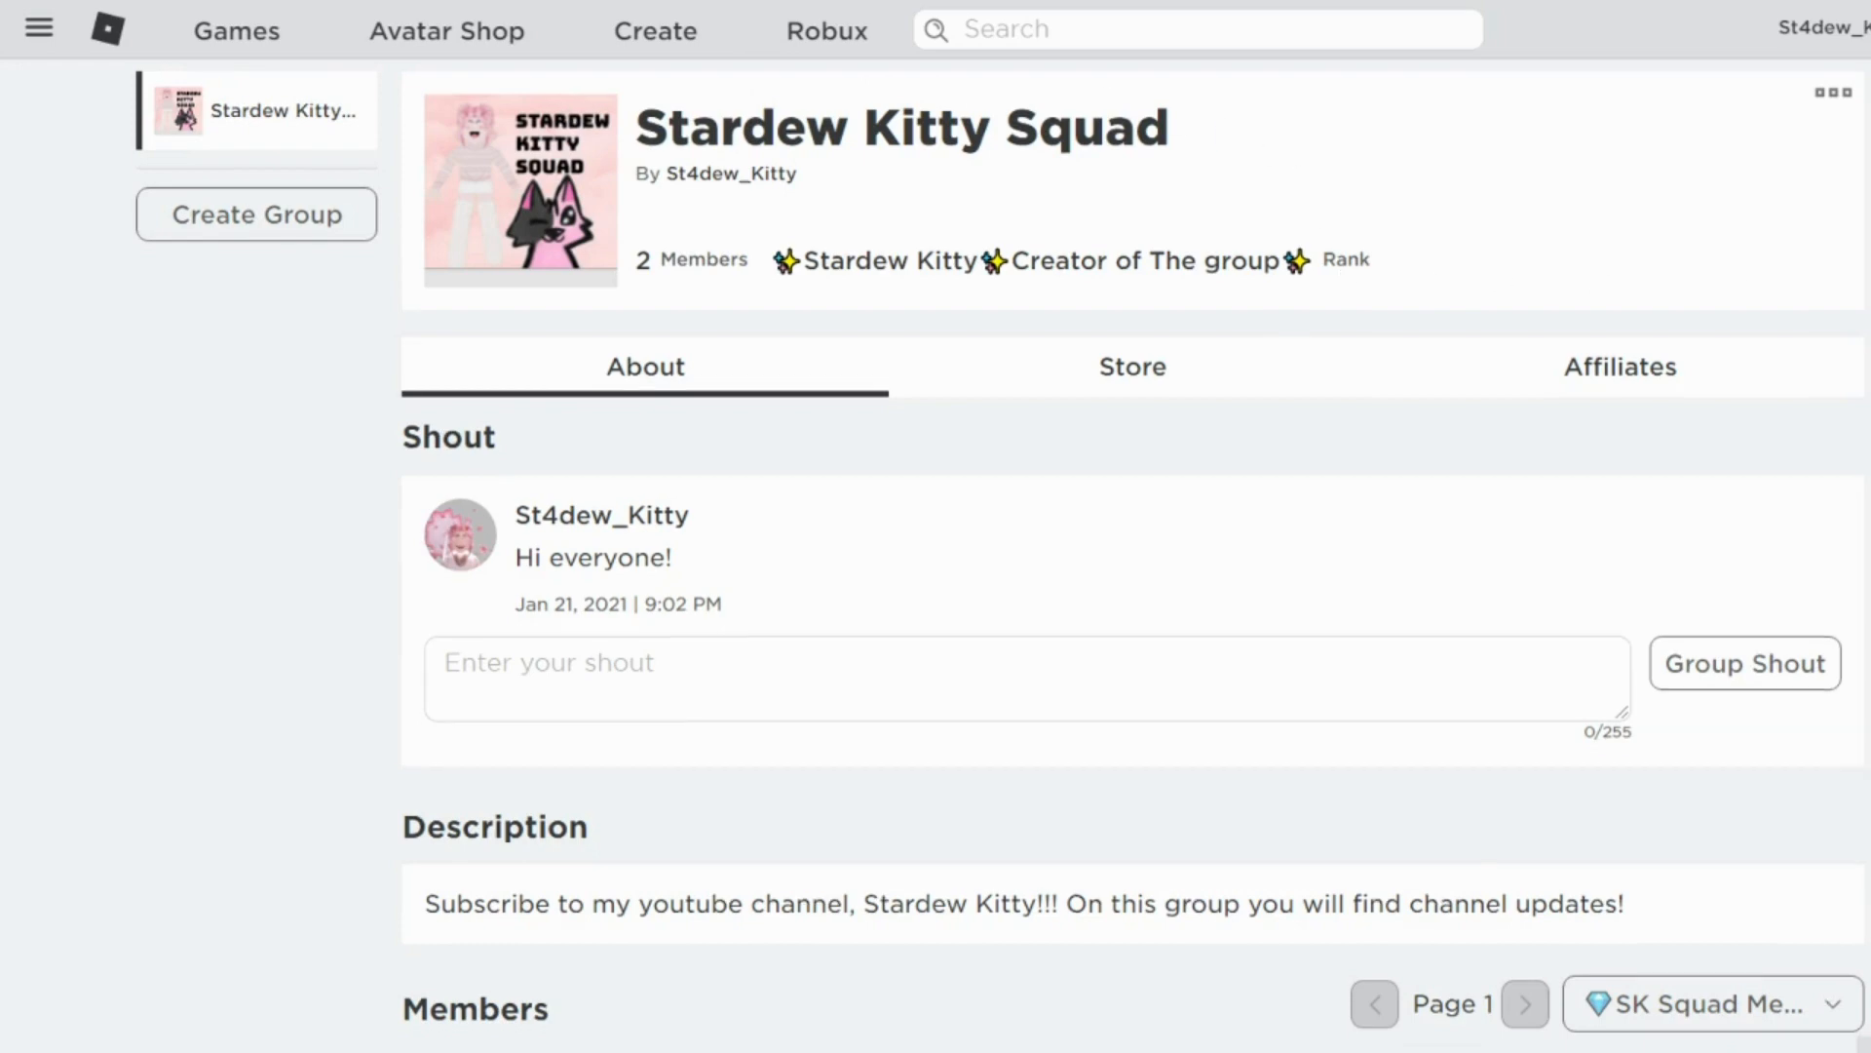
scroll("down", 3)
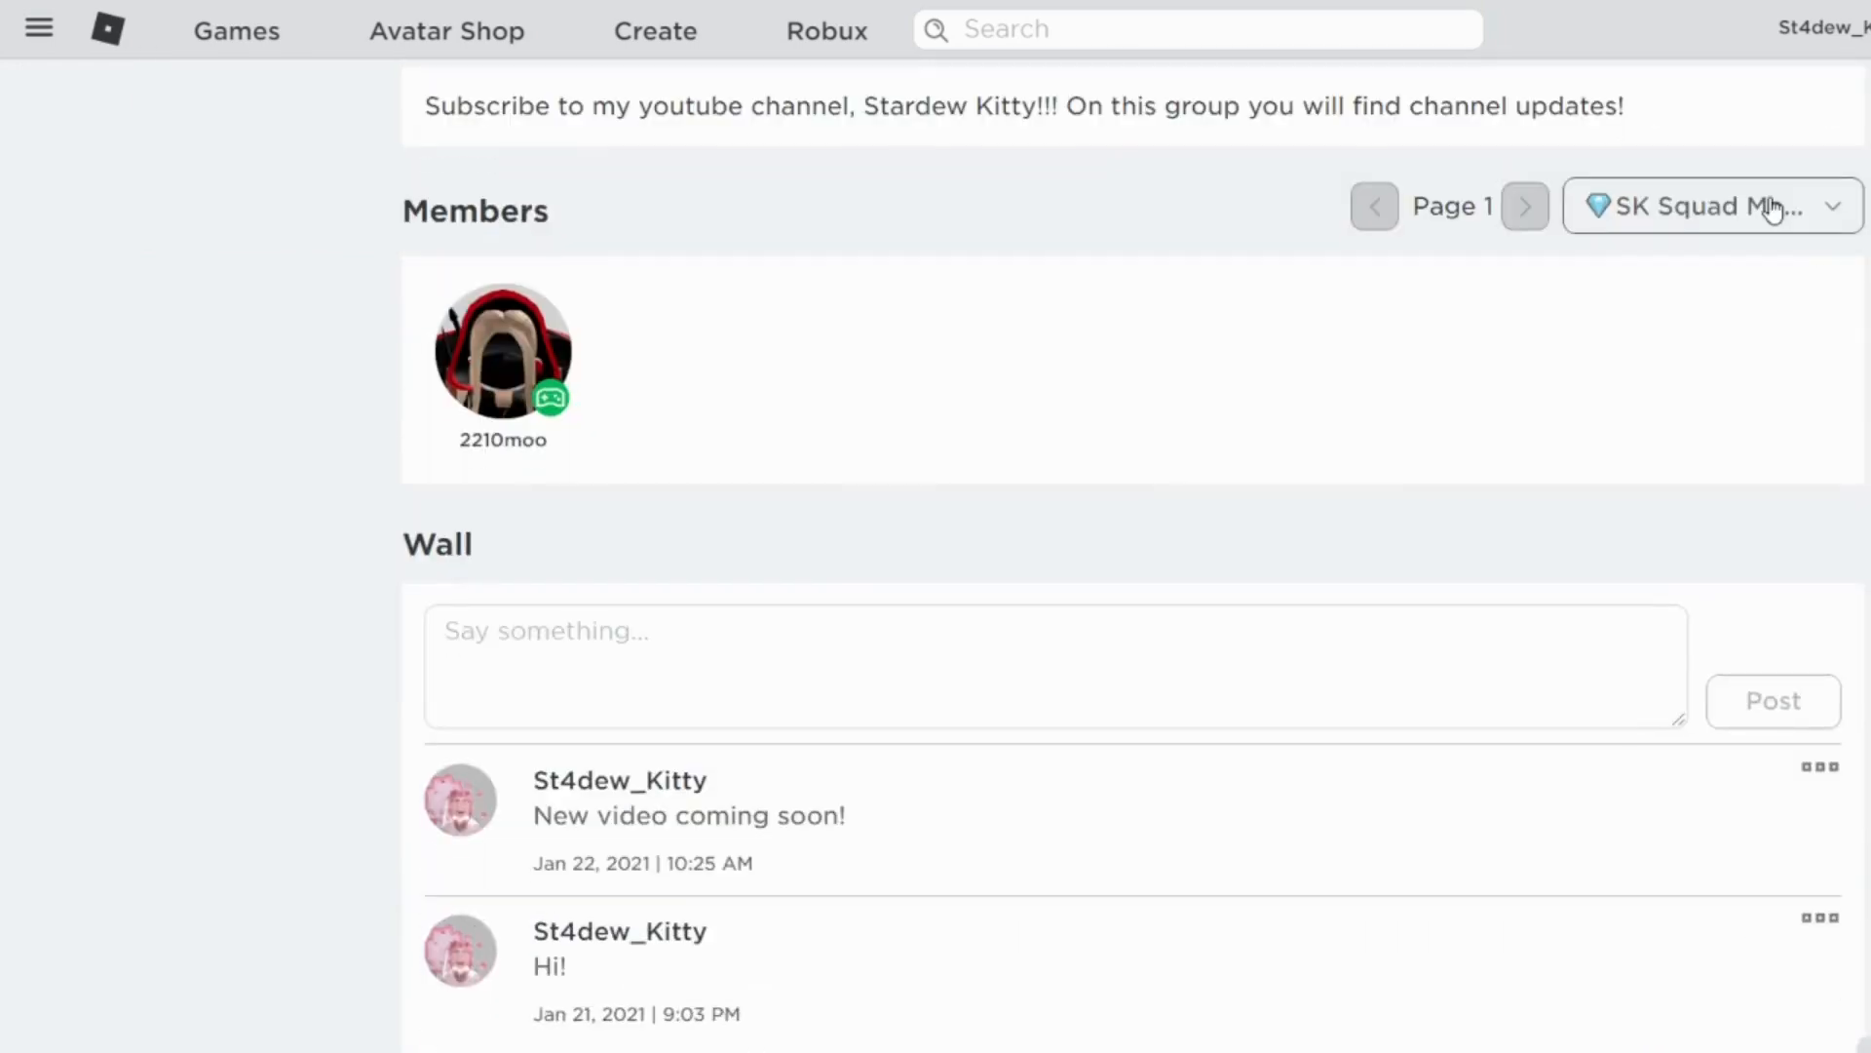
left_click(1708, 205)
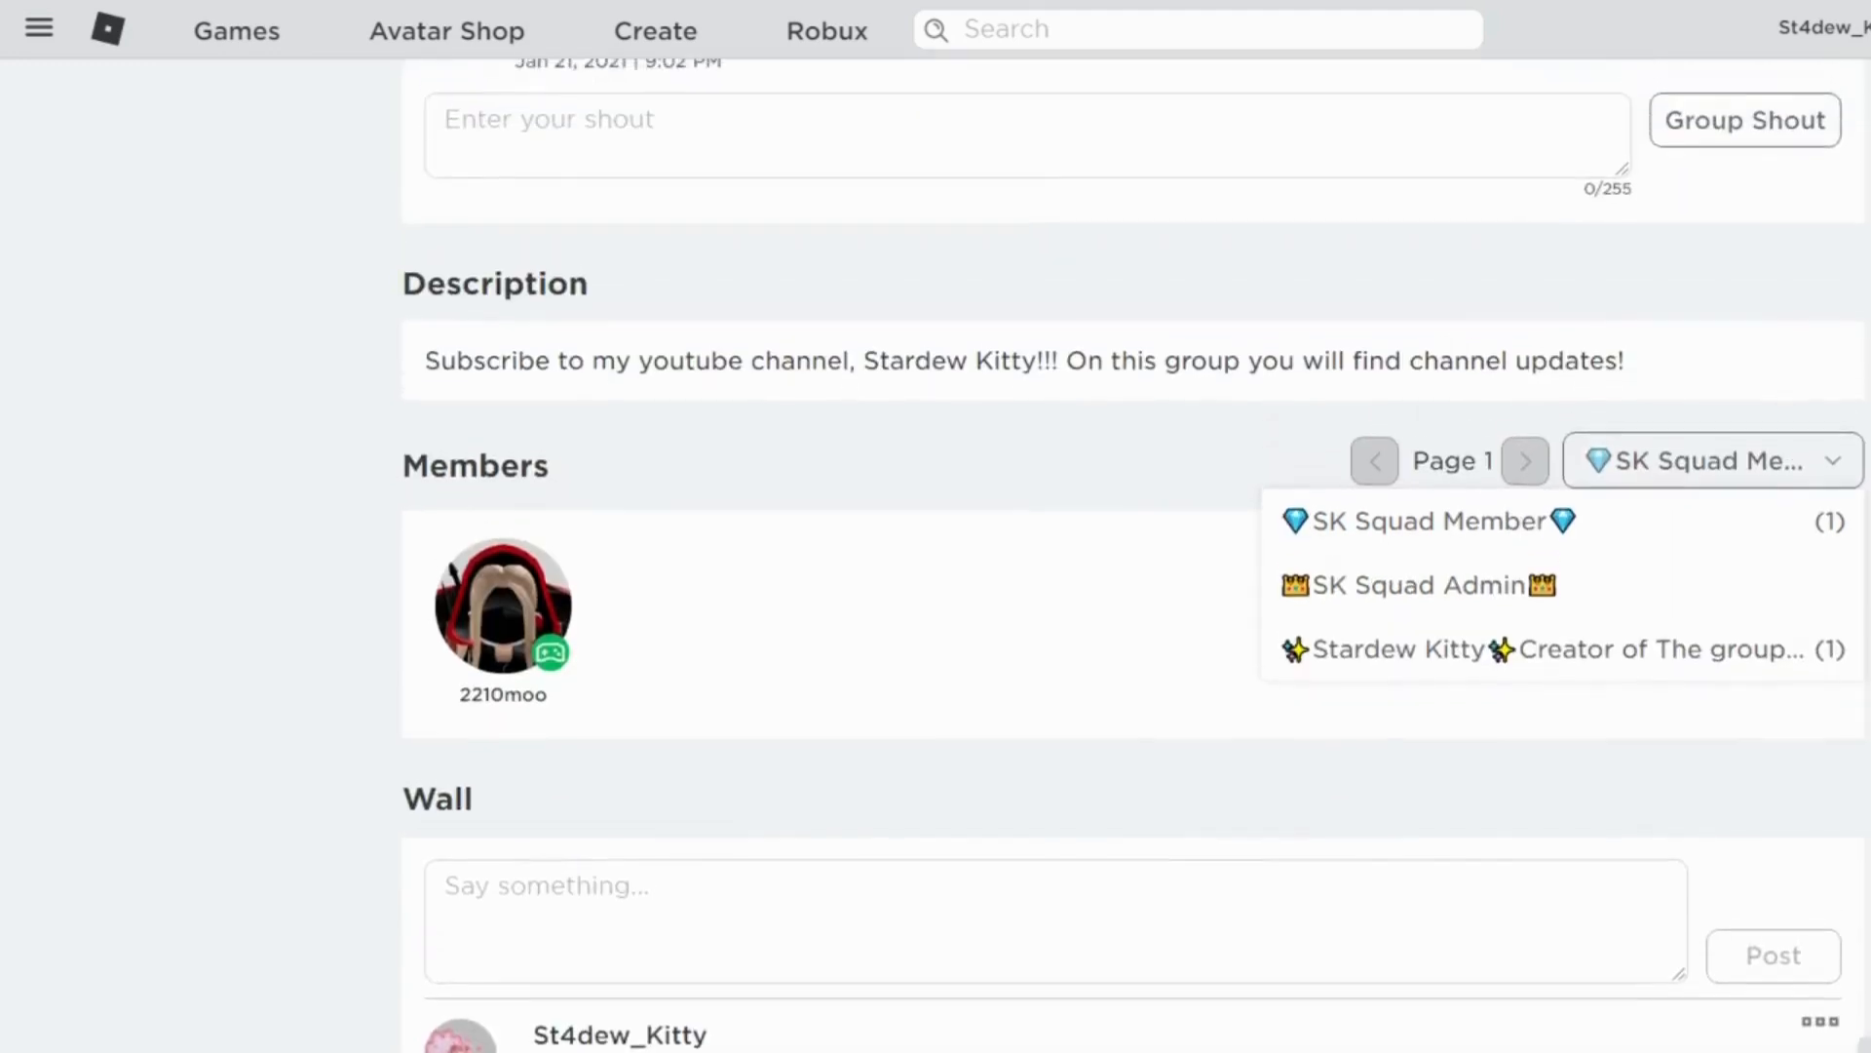
scroll("down", 3)
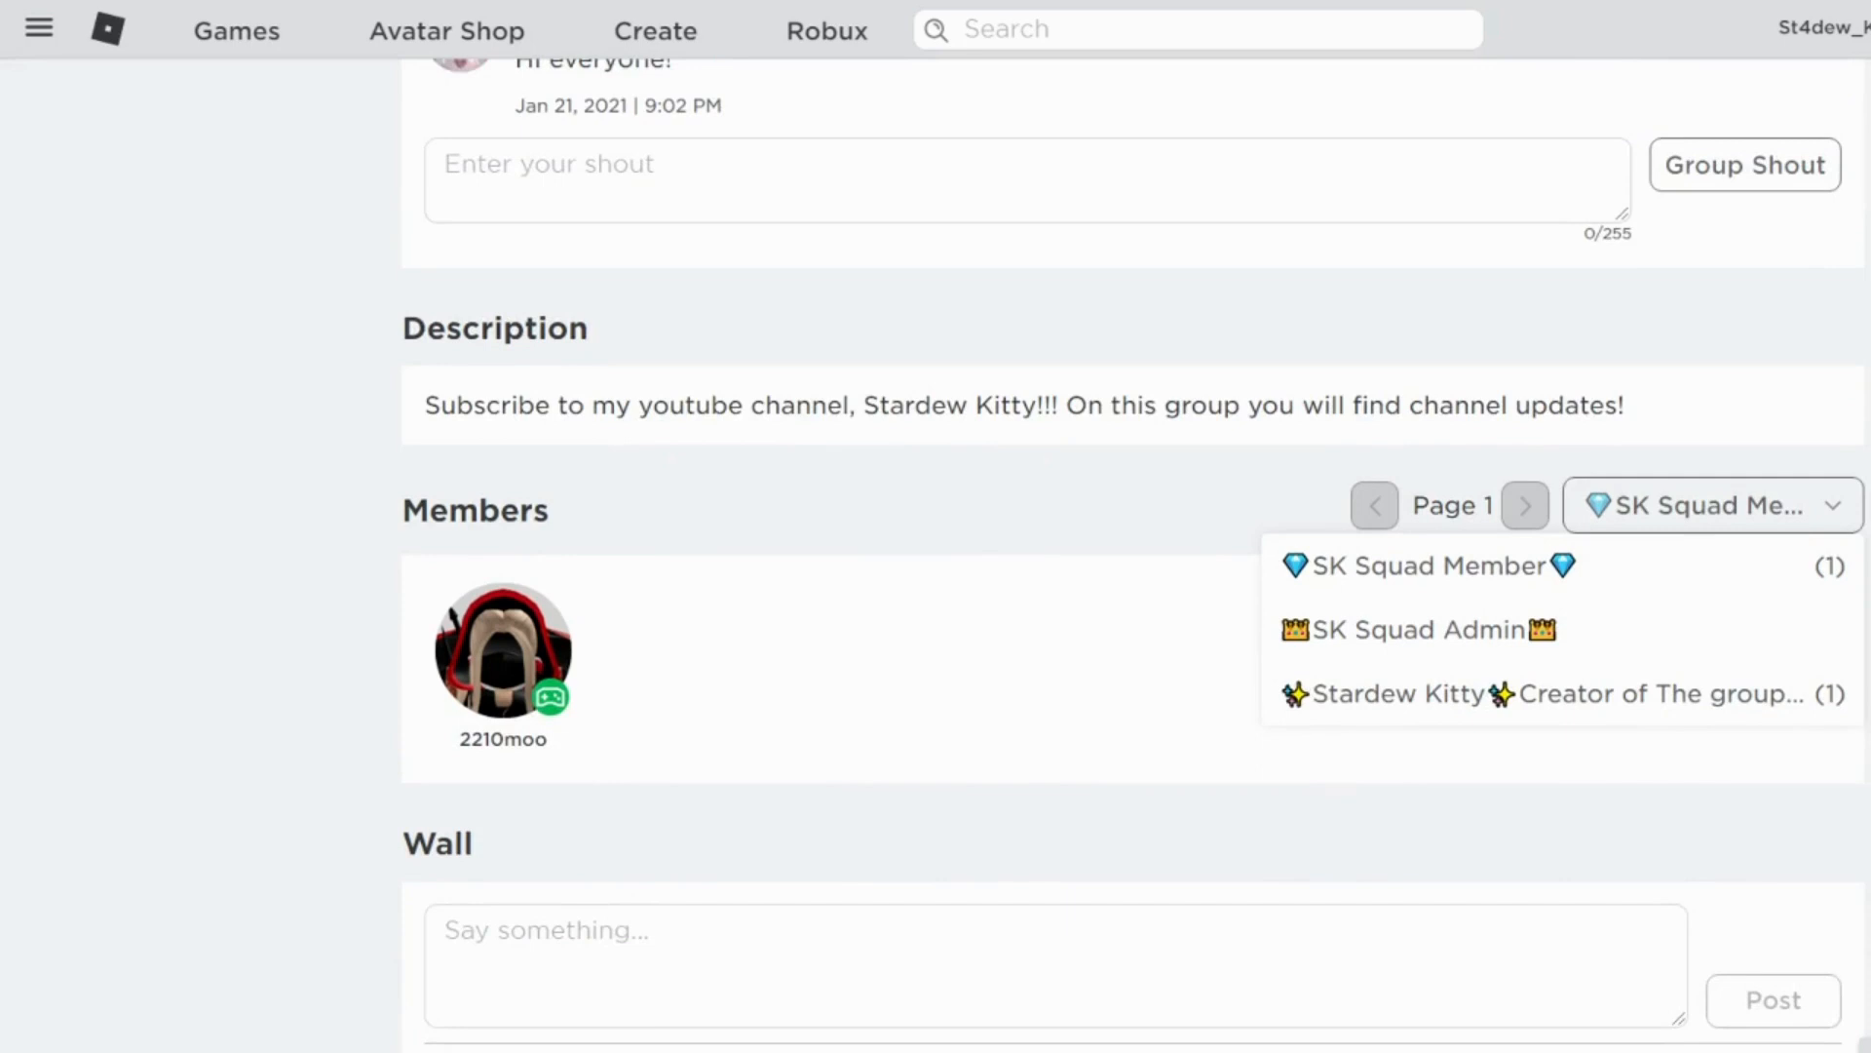
scroll("down", 3)
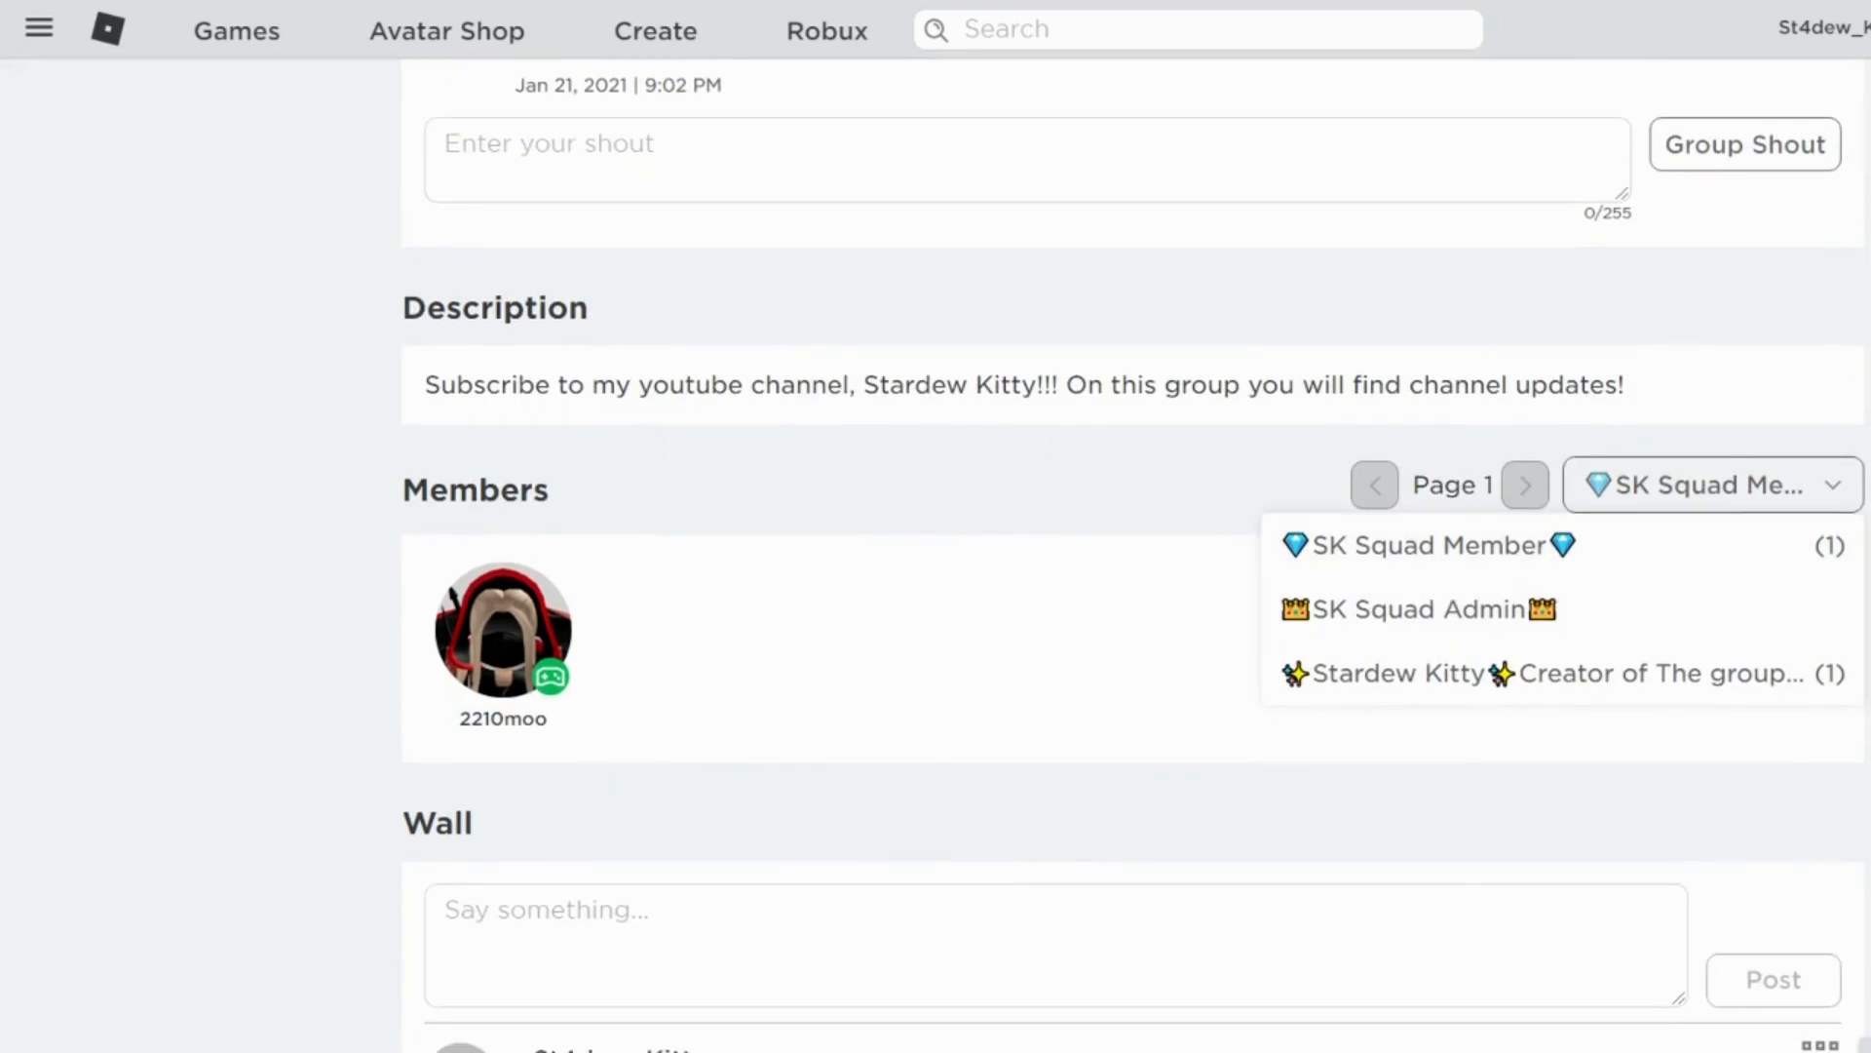
mouse_move(1747, 493)
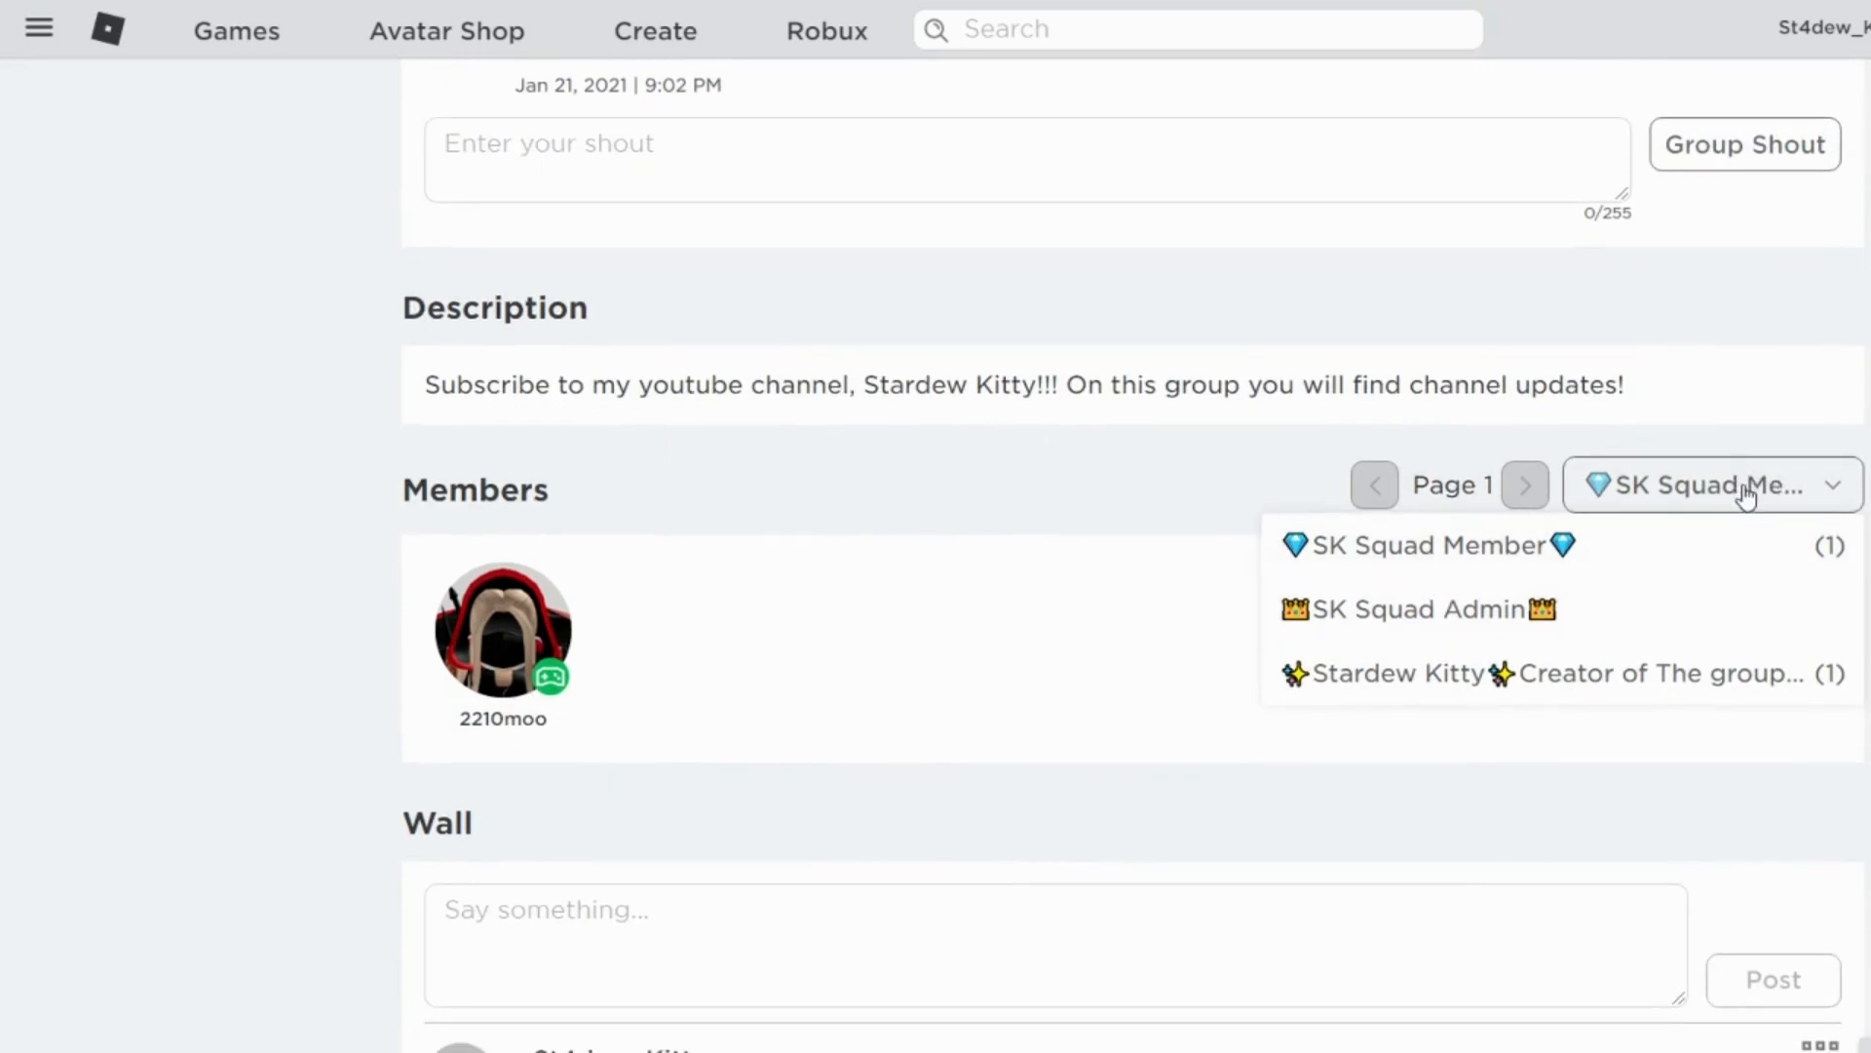
mouse_move(1519, 452)
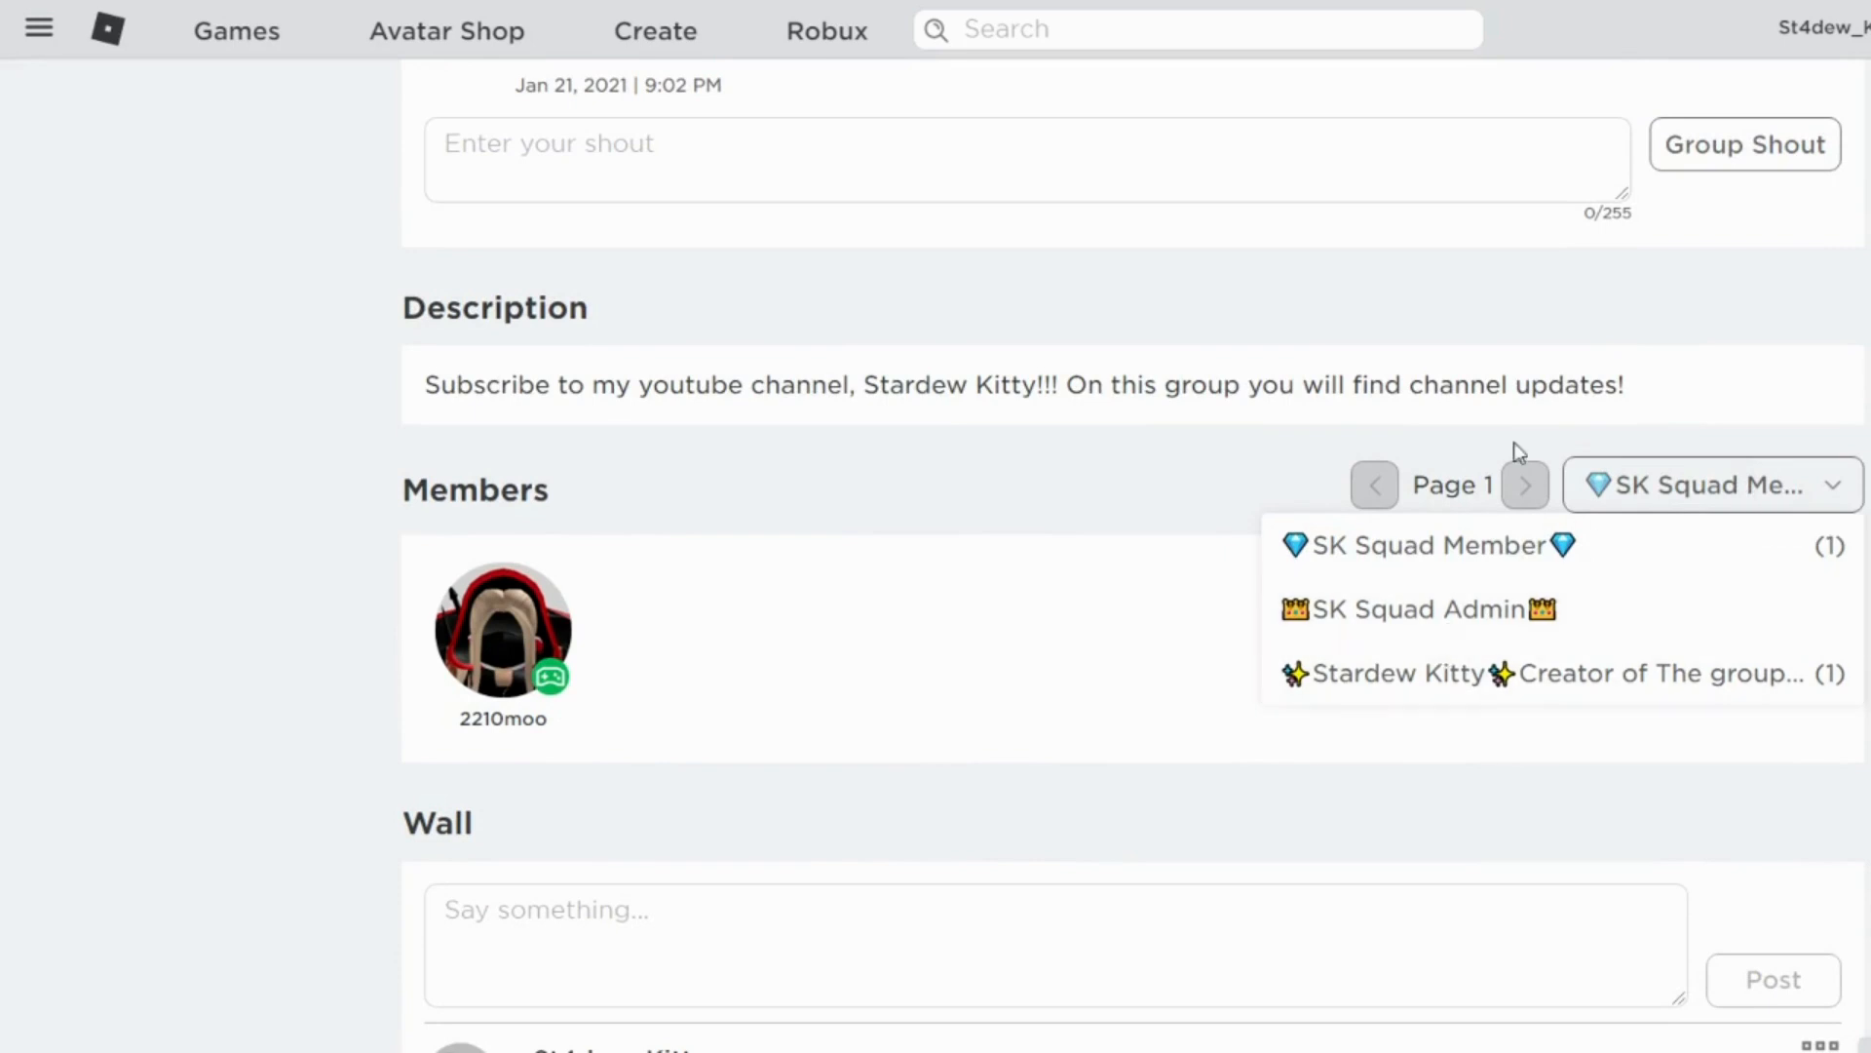
mouse_move(1741, 497)
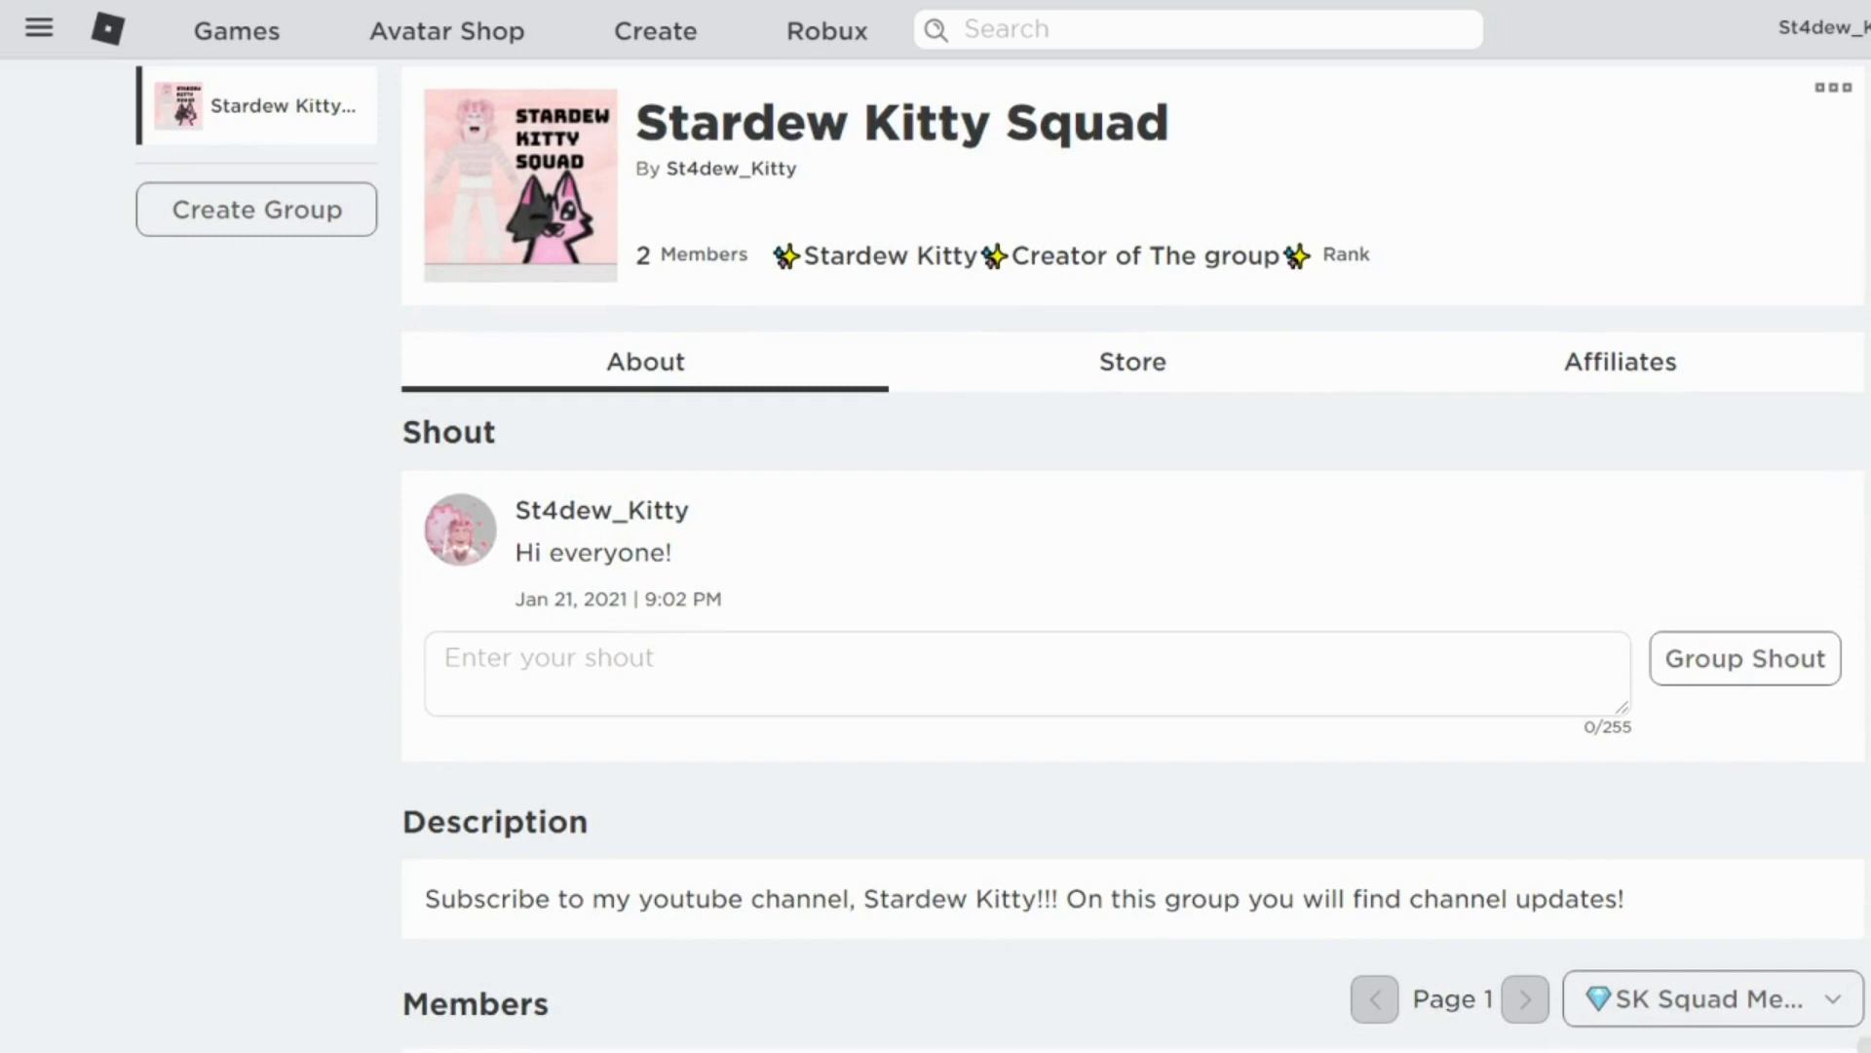
scroll("down", 3)
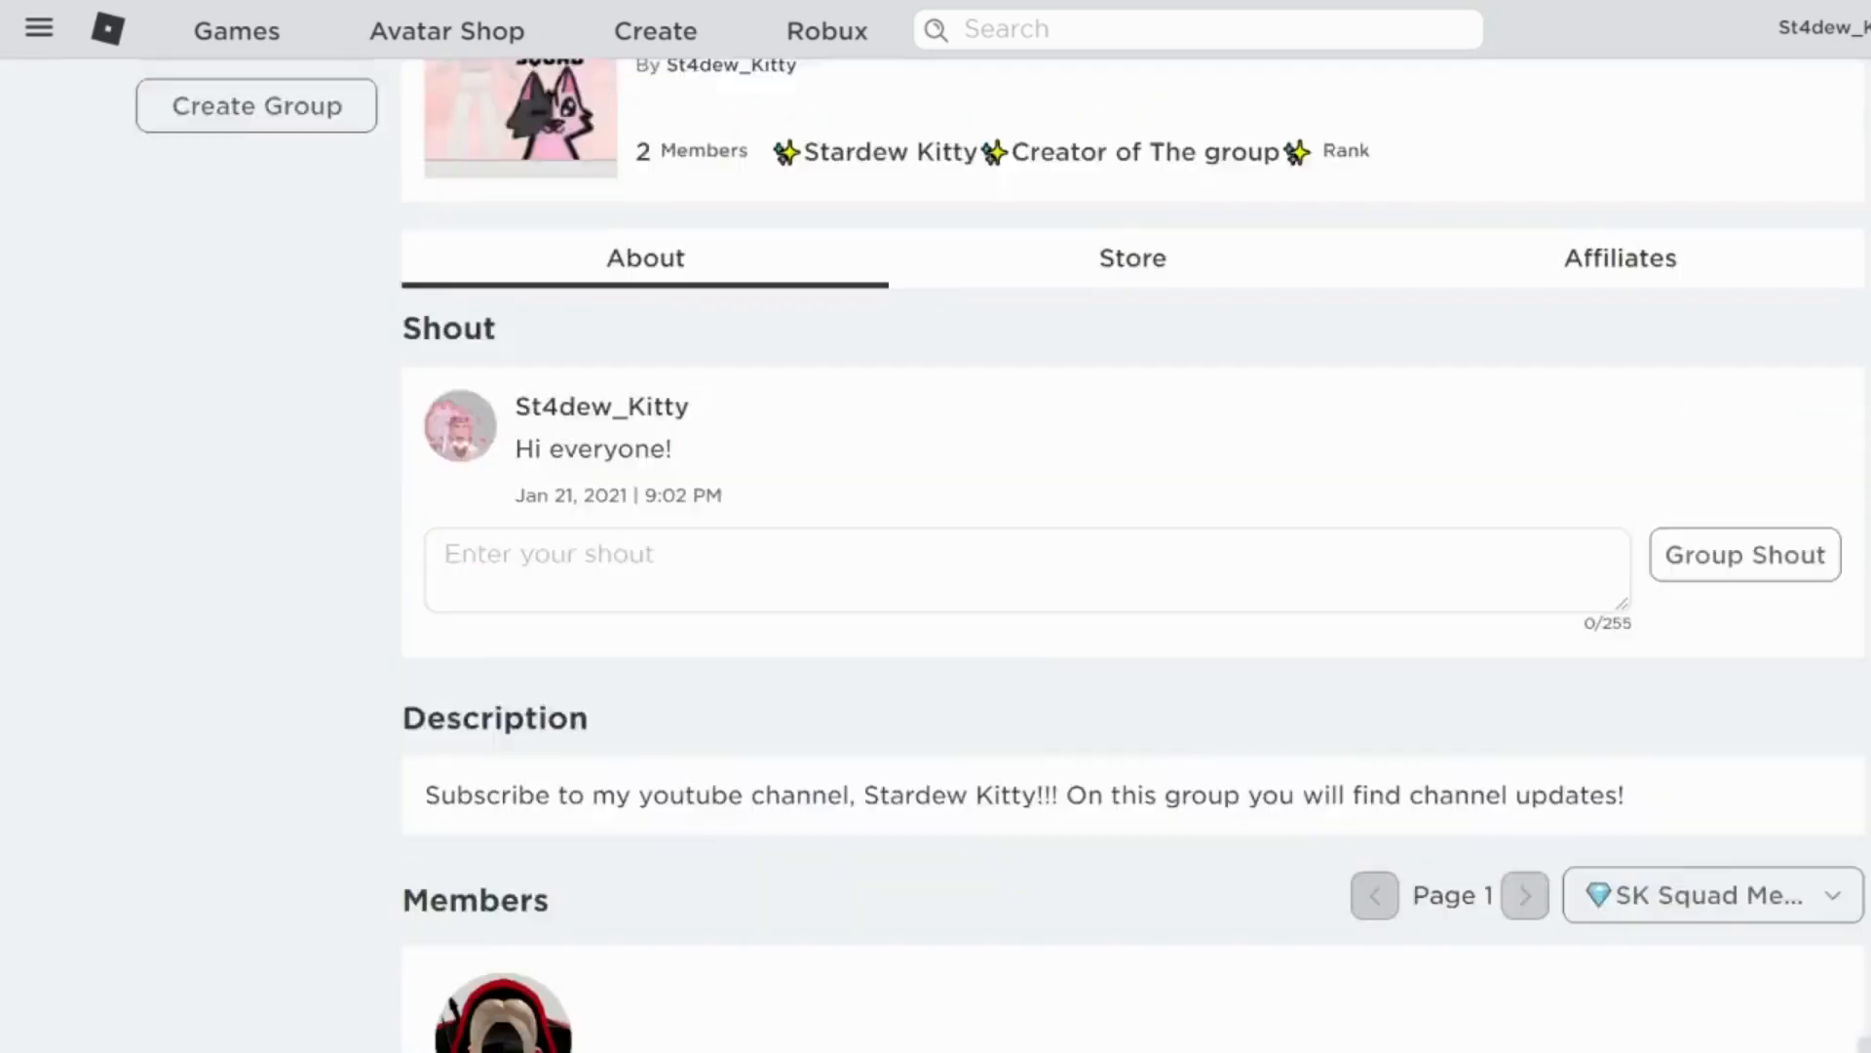
scroll("up", 3)
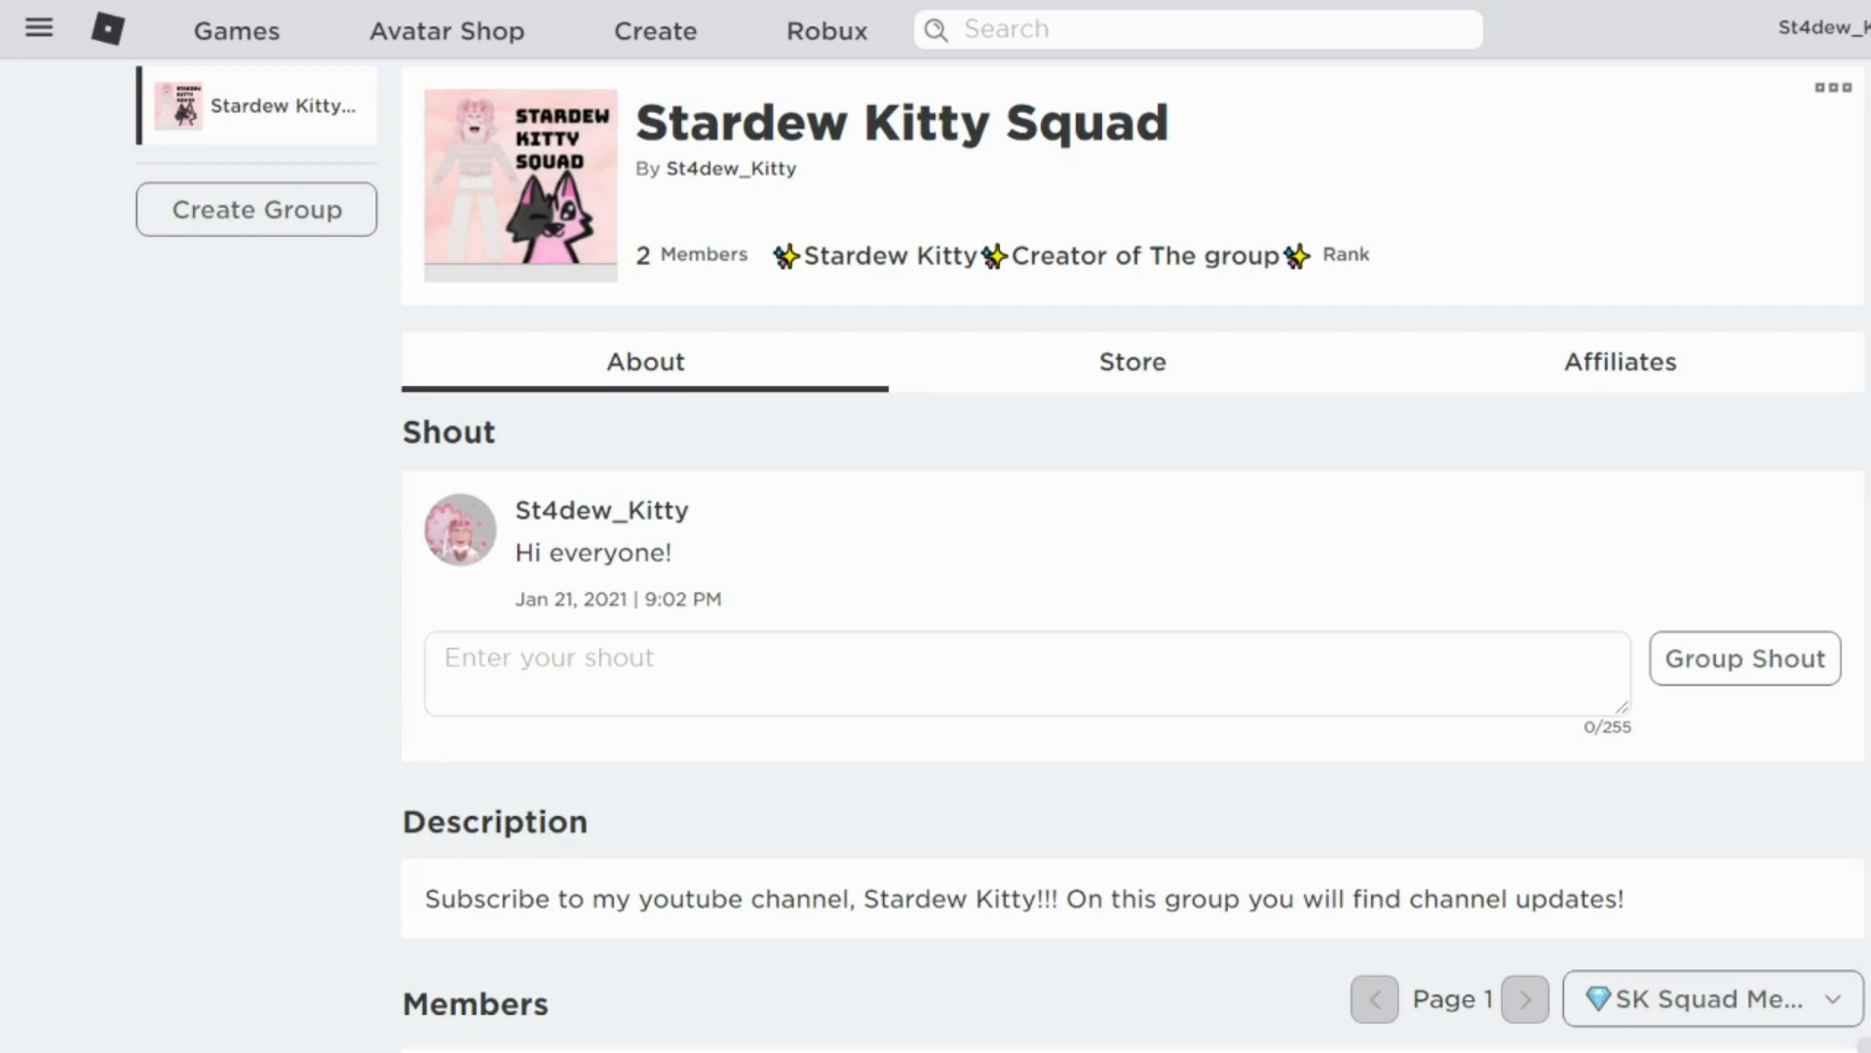
scroll("down", 3)
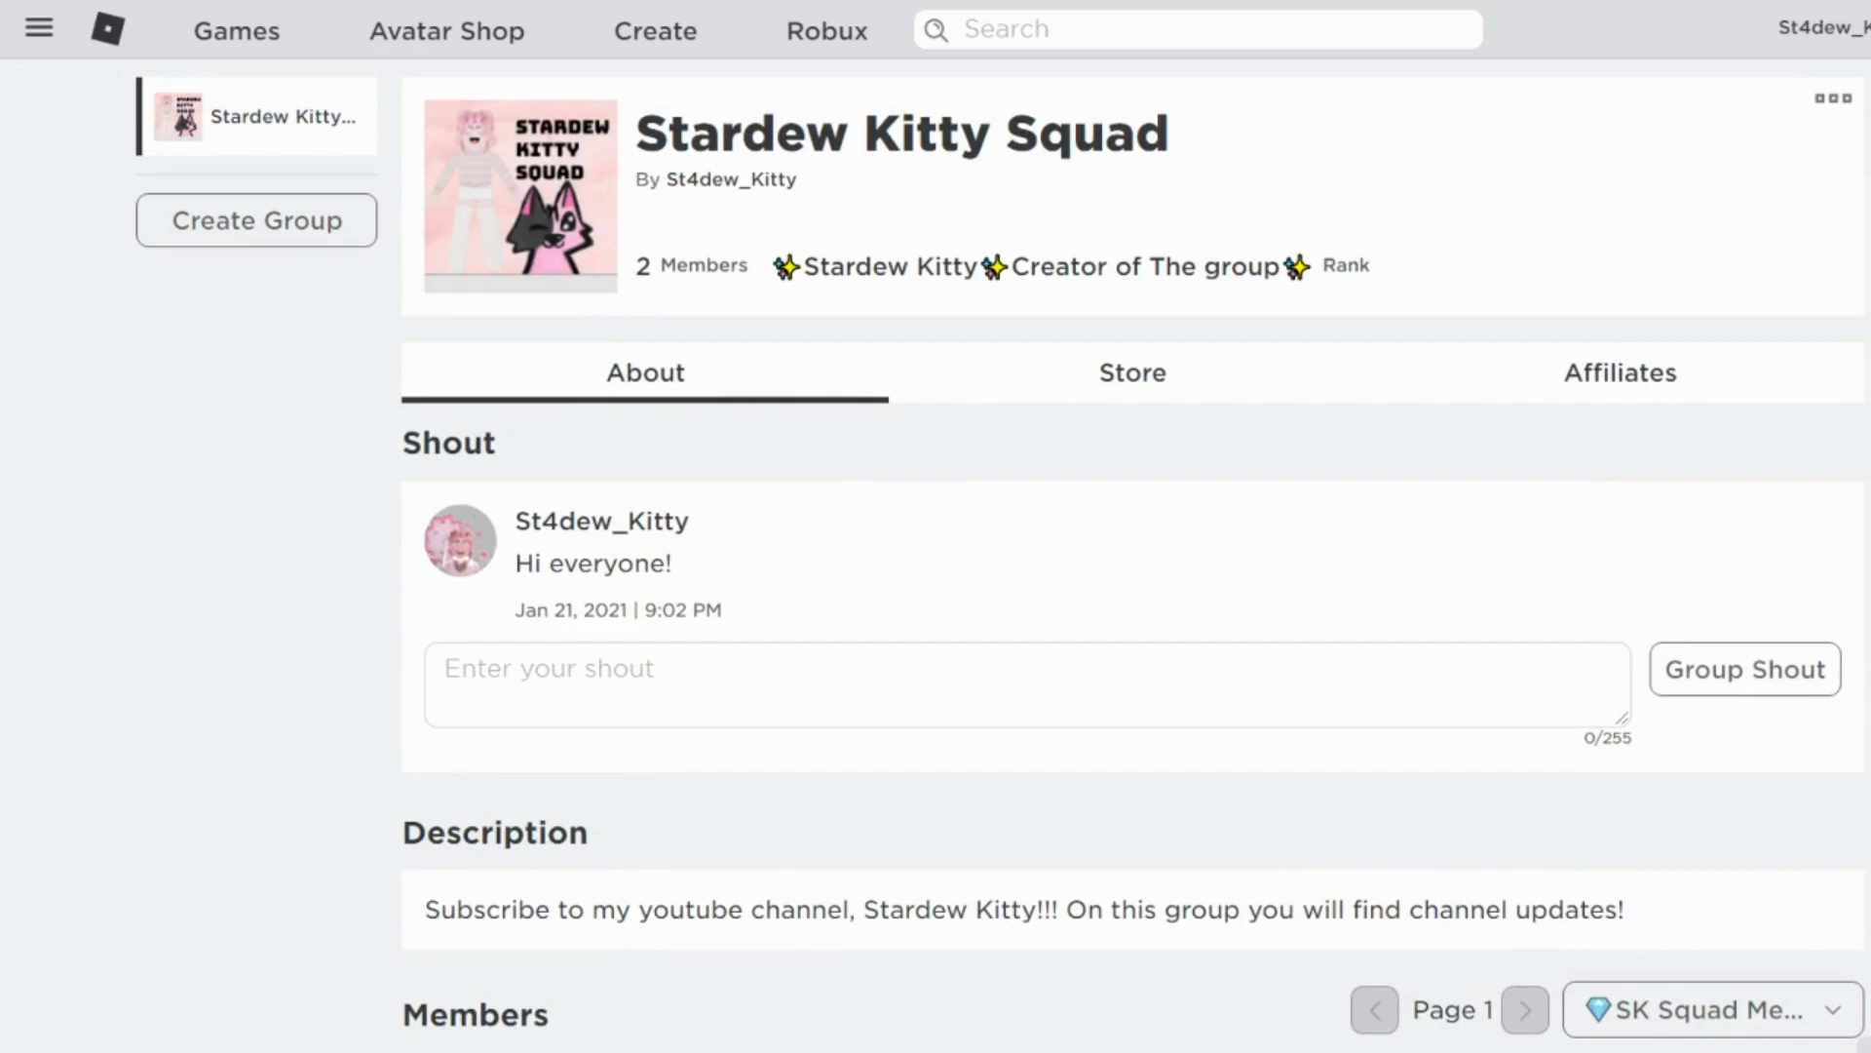
scroll("down", 3)
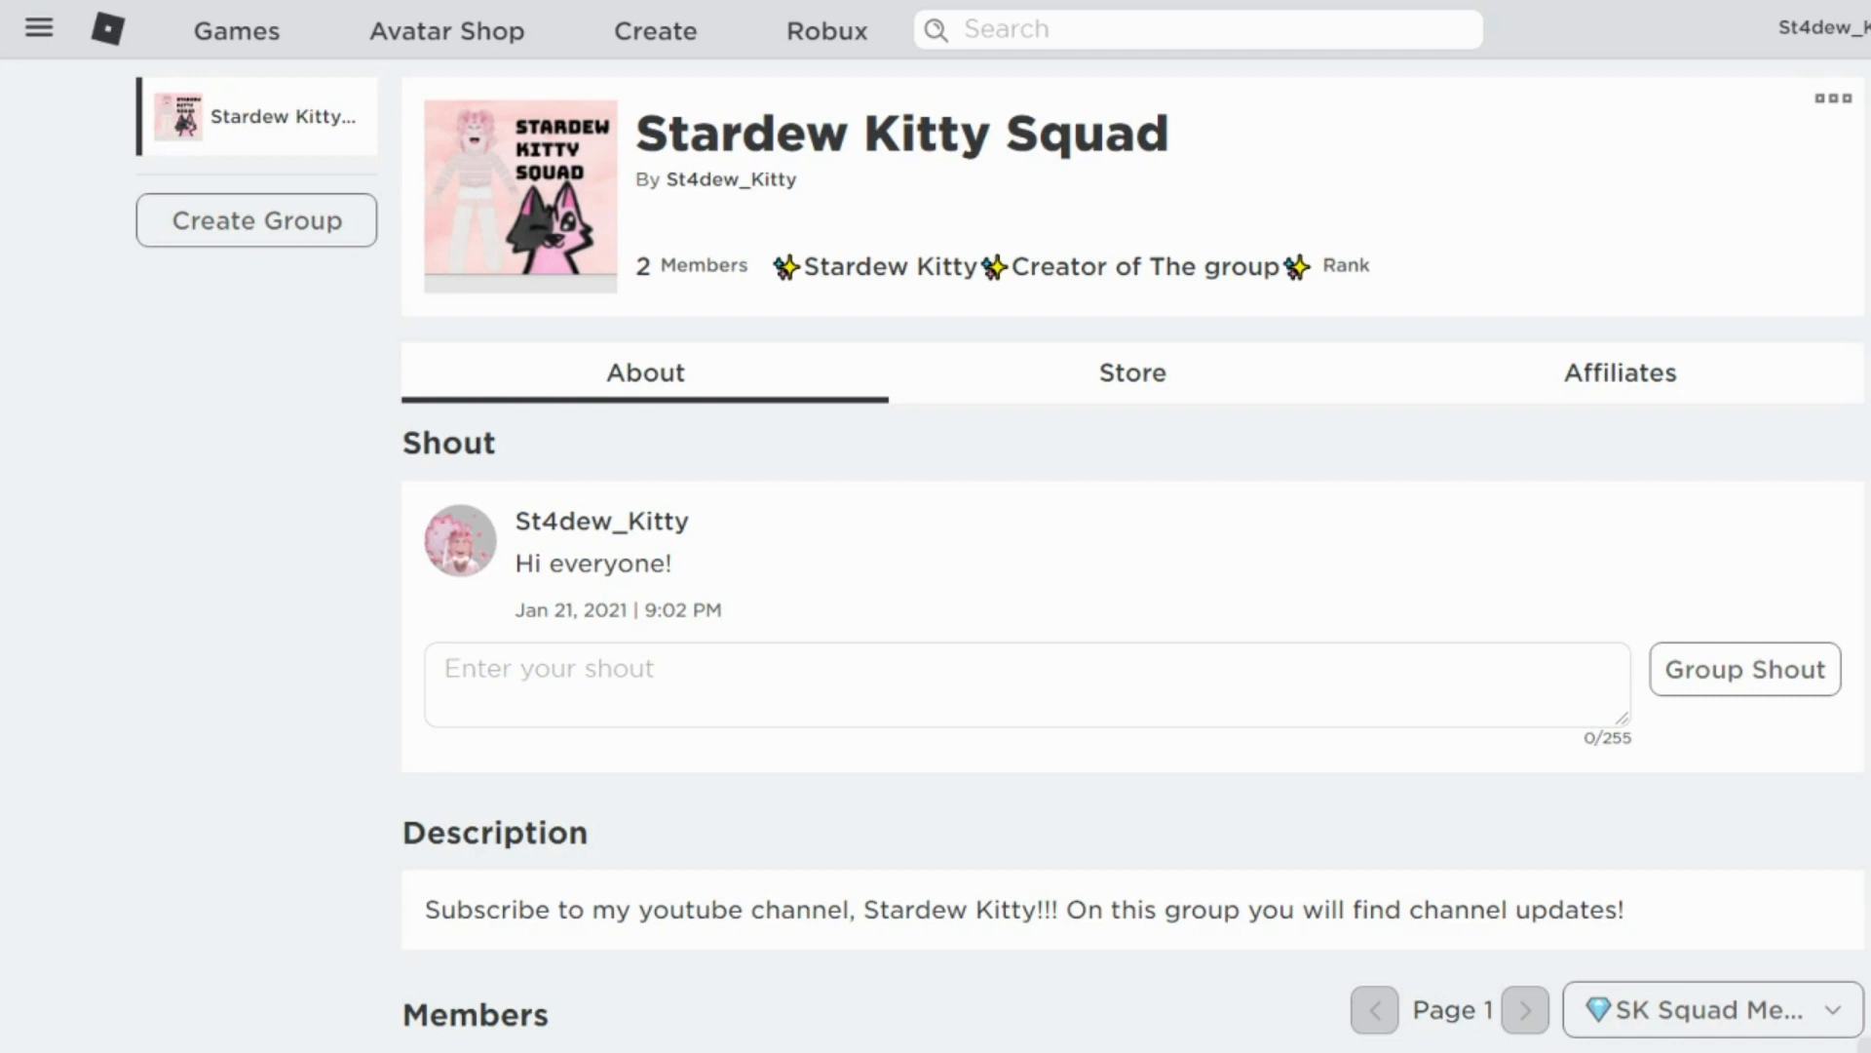
mouse_move(1271, 423)
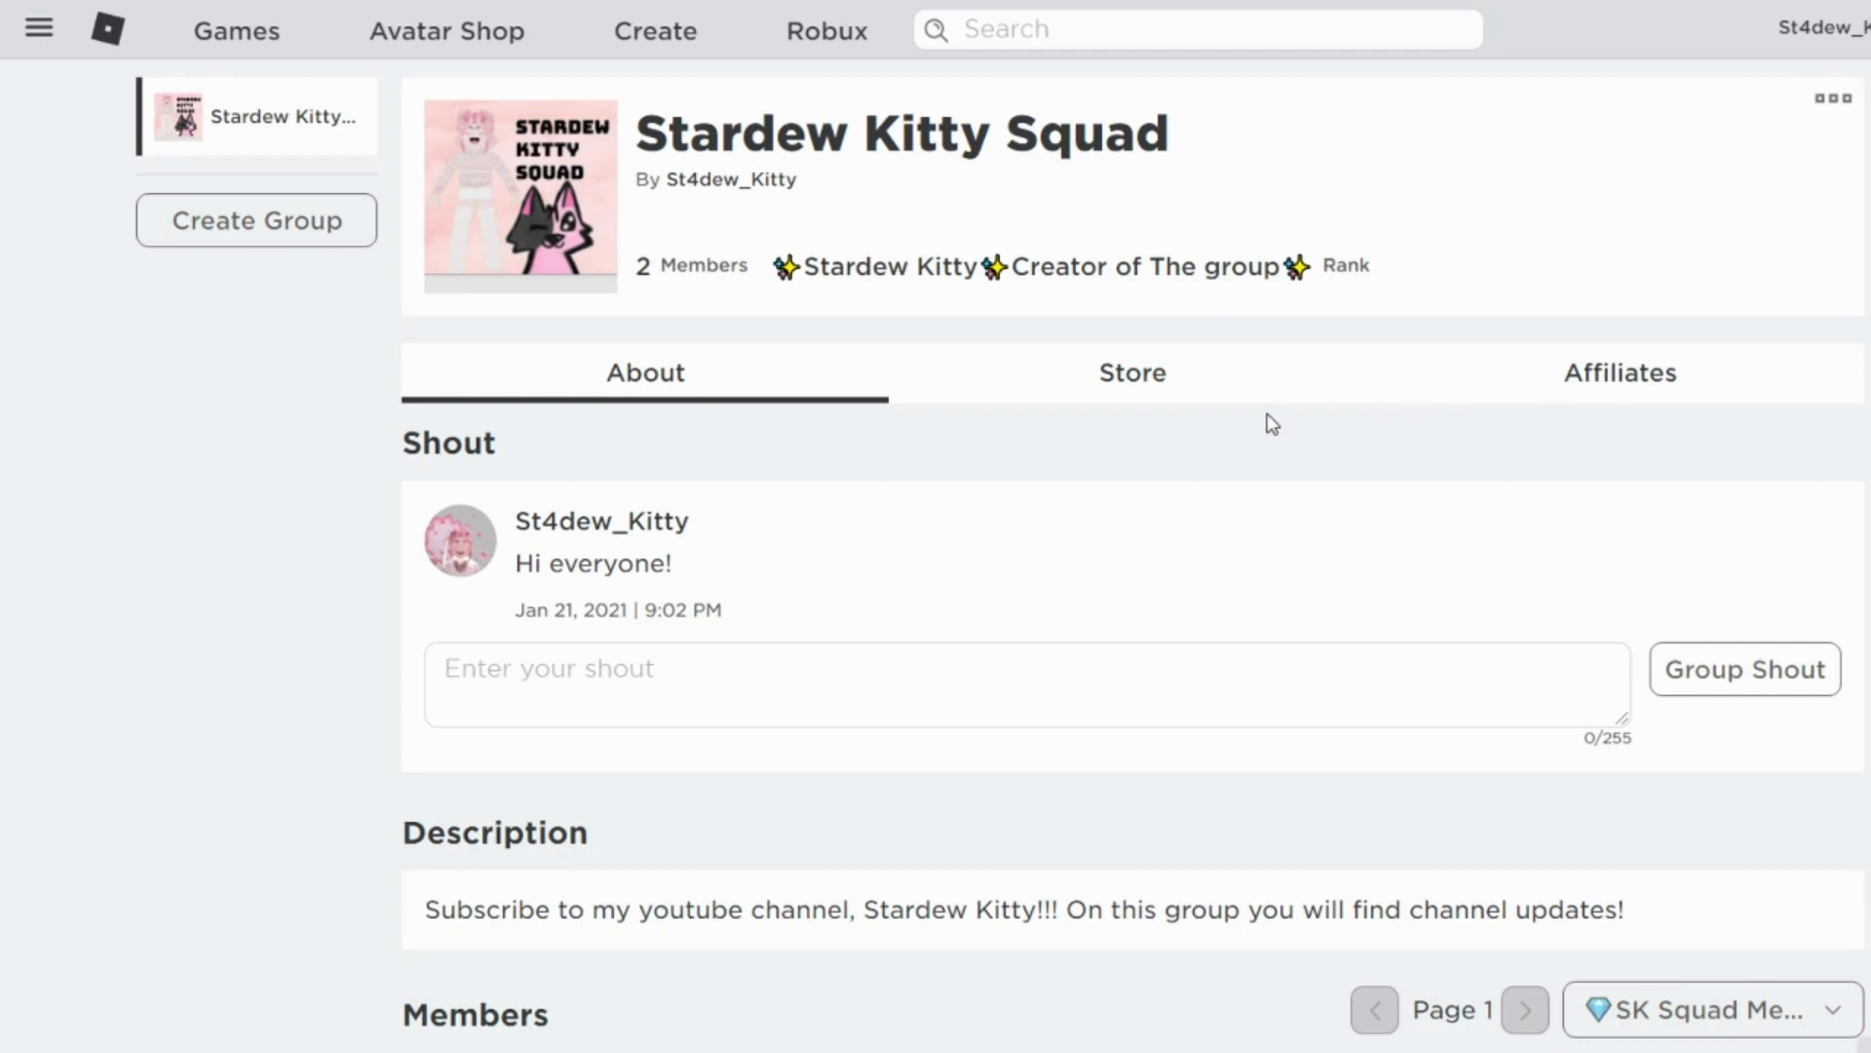